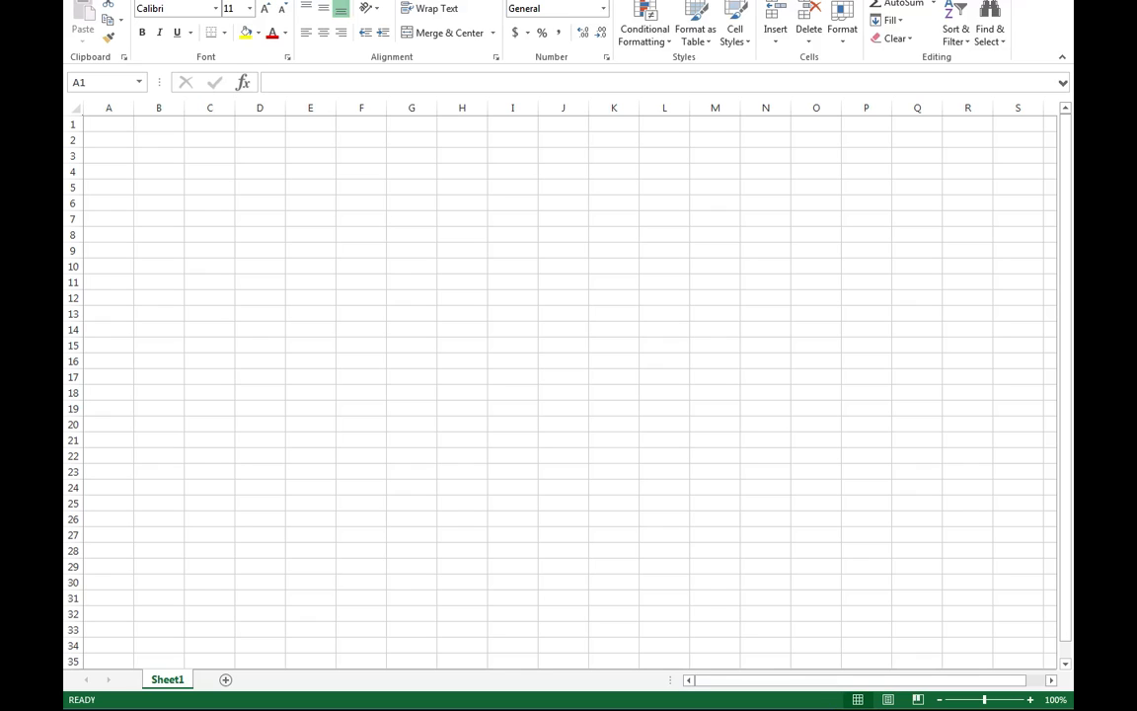
Step: Select cell K24 and row 24 to show how cell addresses and row selection work
click(107, 122)
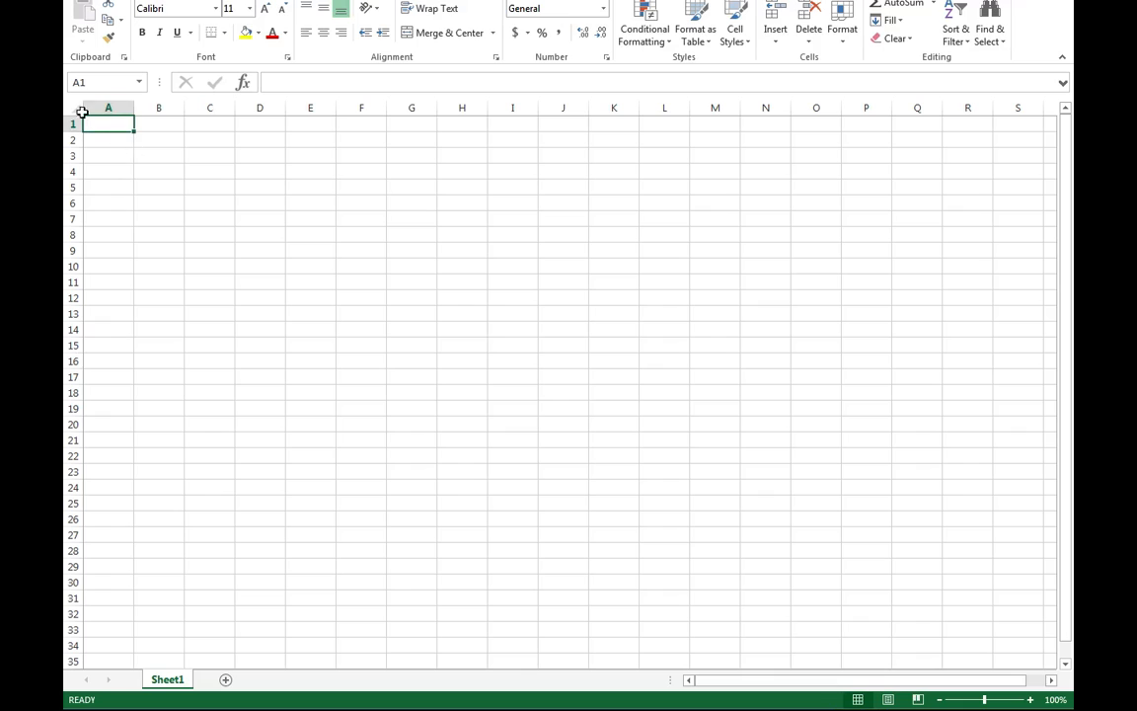
mouse_move(111, 122)
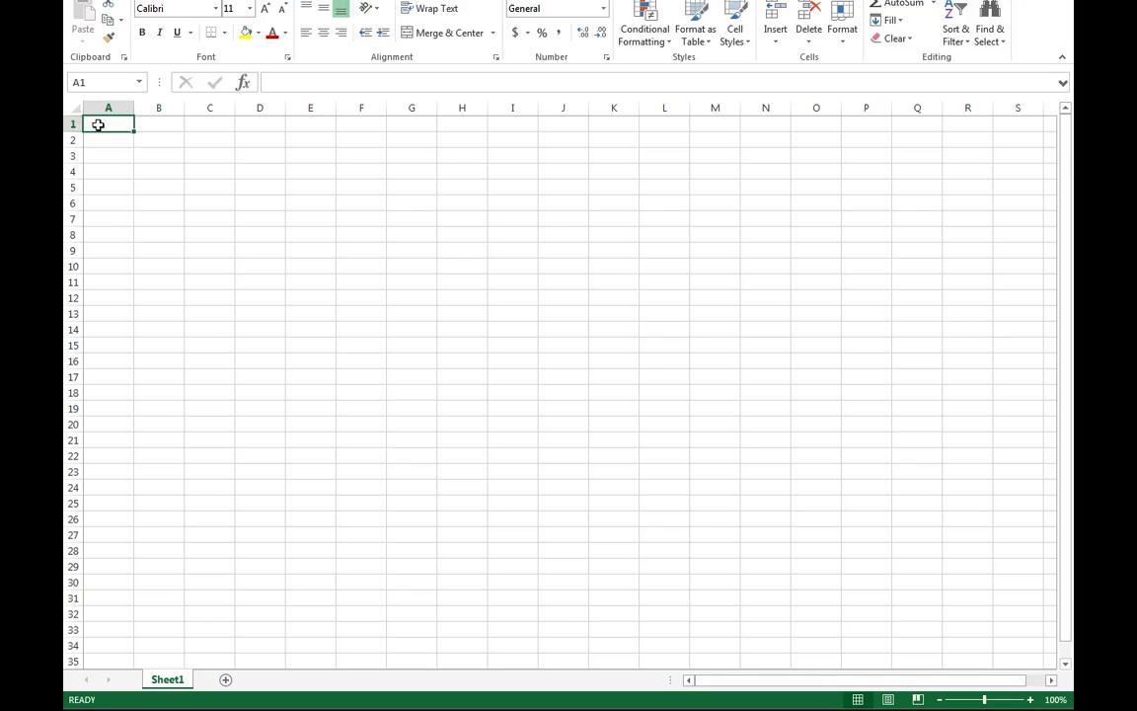
mouse_move(644, 529)
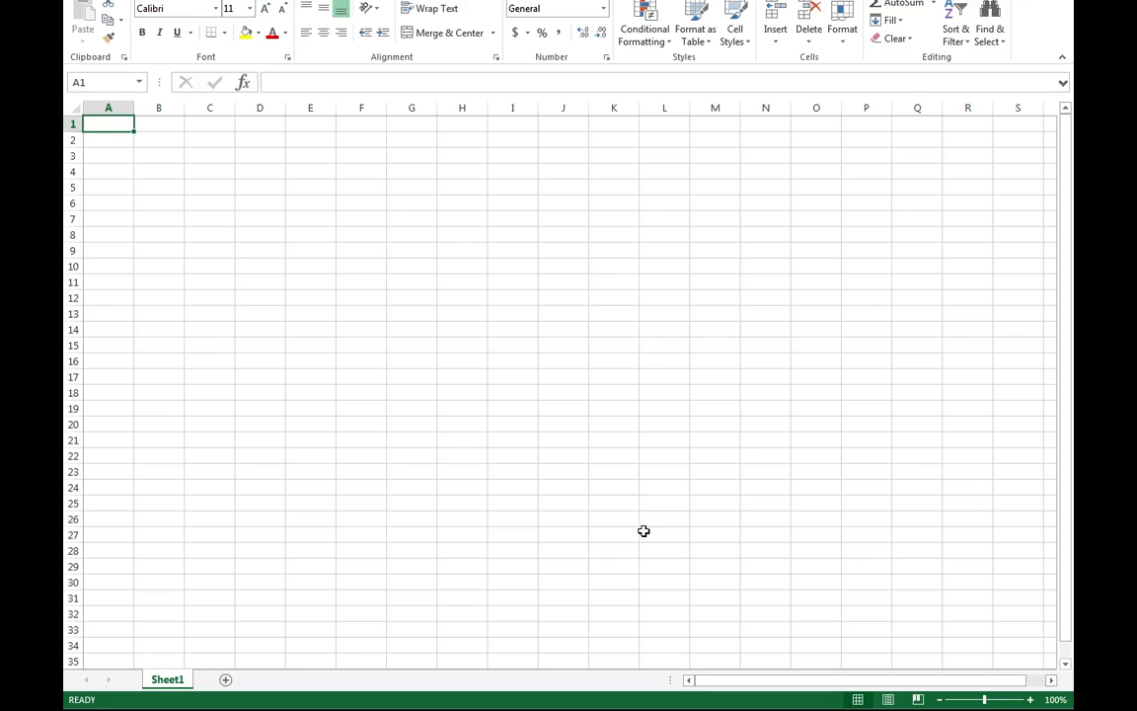
mouse_move(619, 494)
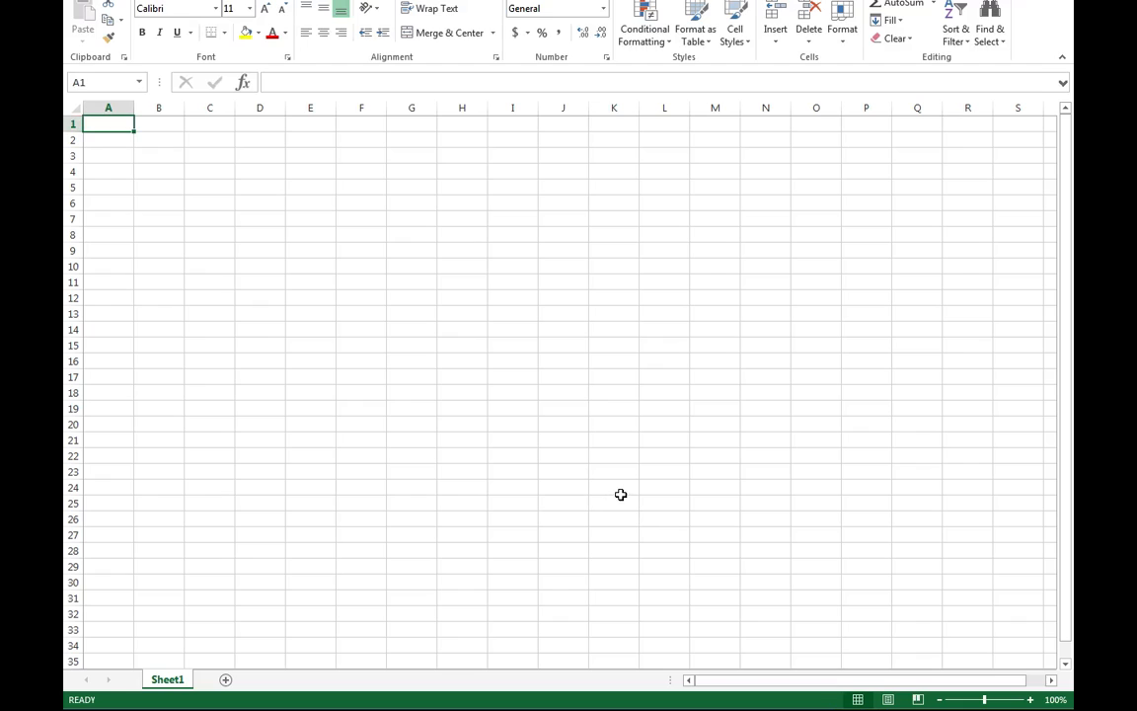
click(615, 485)
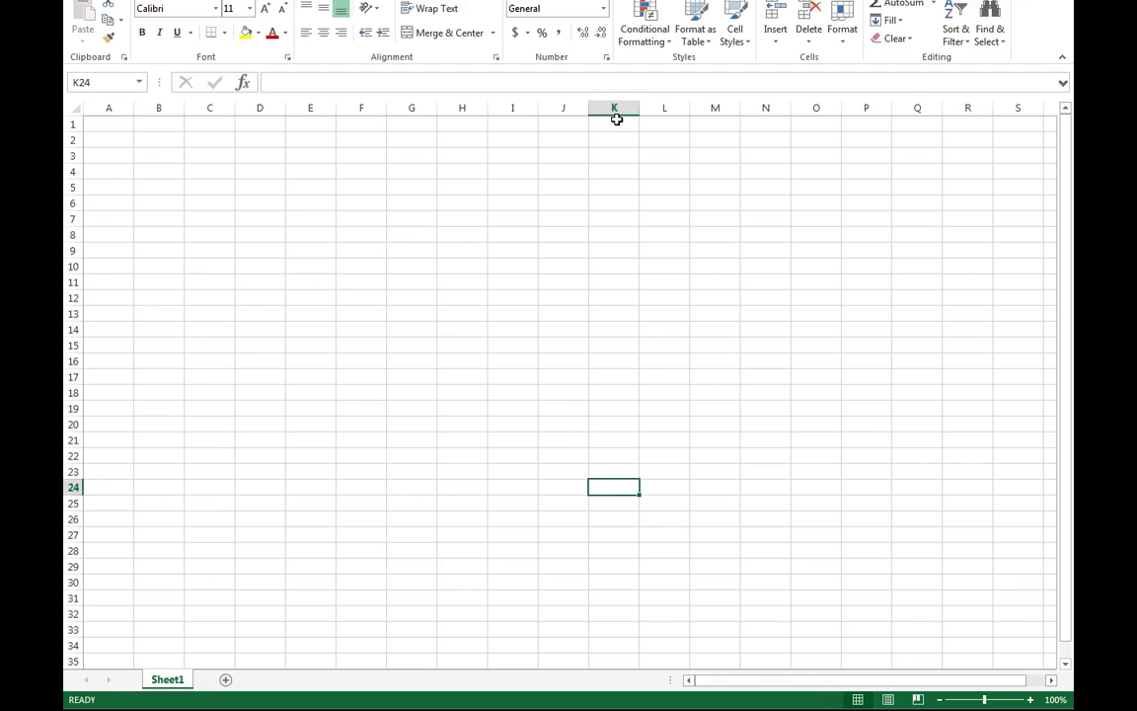
click(616, 107)
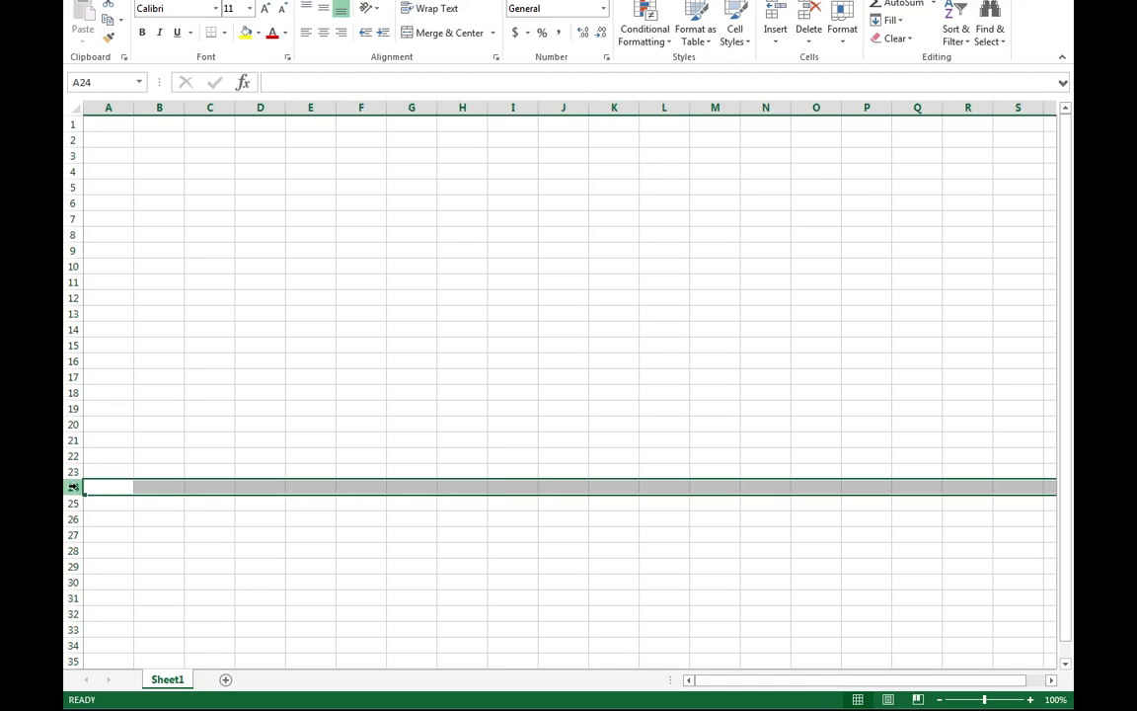
click(612, 486)
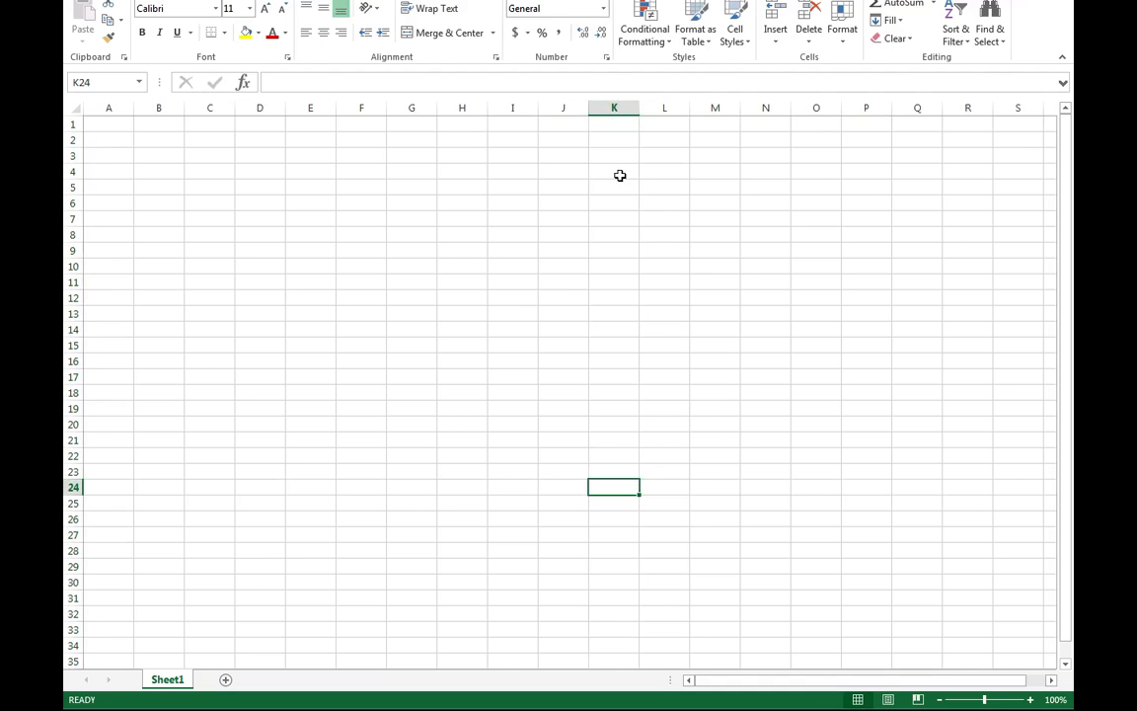
mouse_move(65, 486)
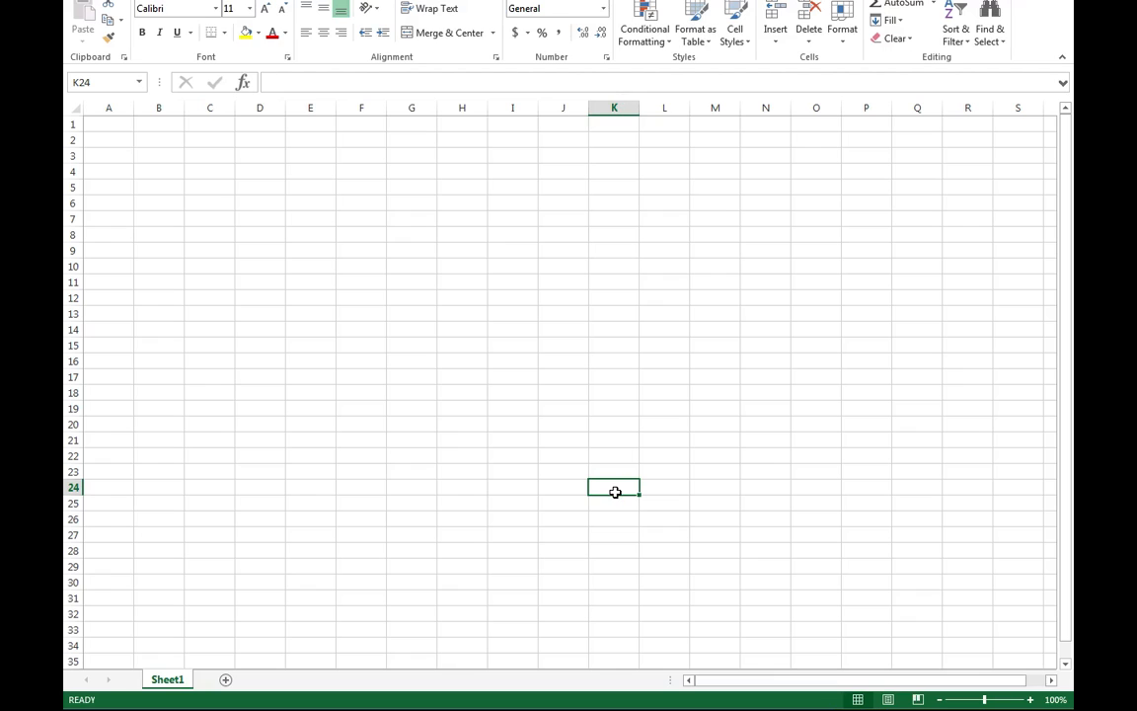
mouse_move(225, 174)
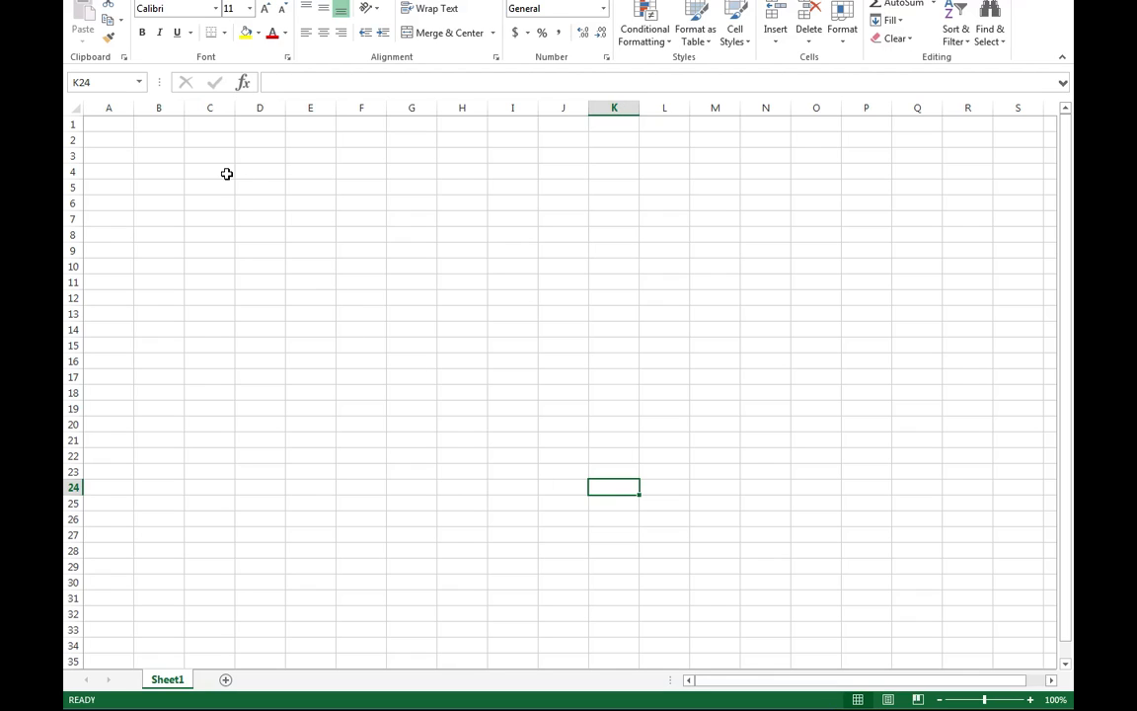
Step: Enter the starting value 10 in cell C3
click(210, 170)
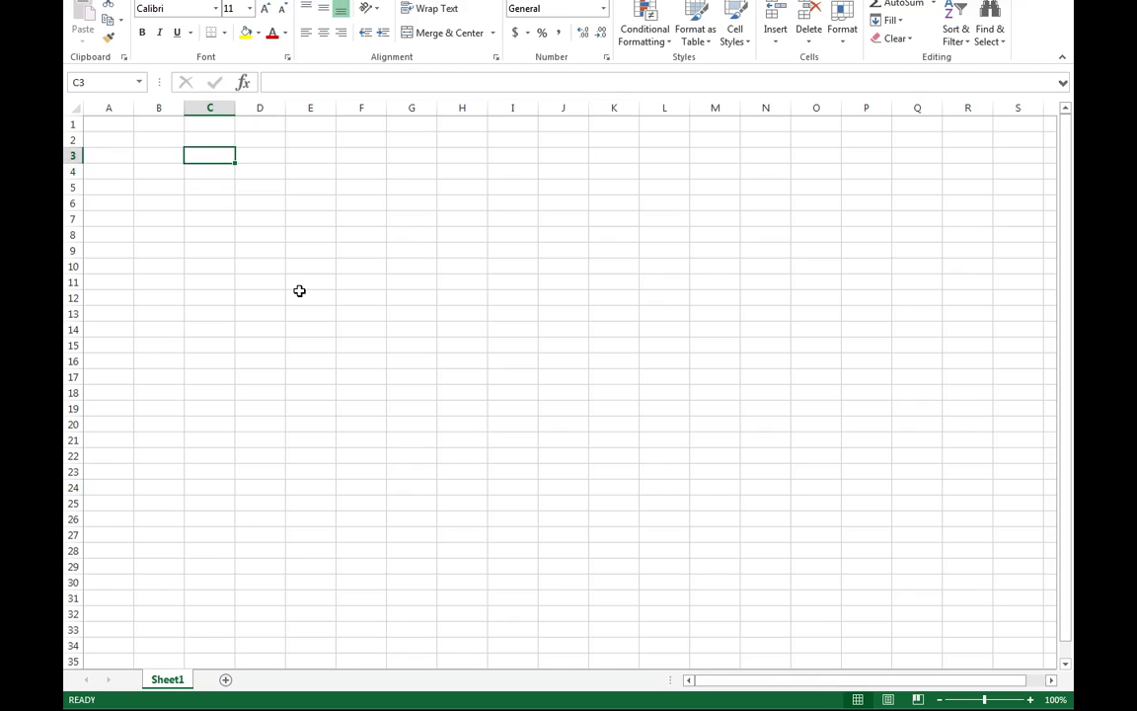
text(10)
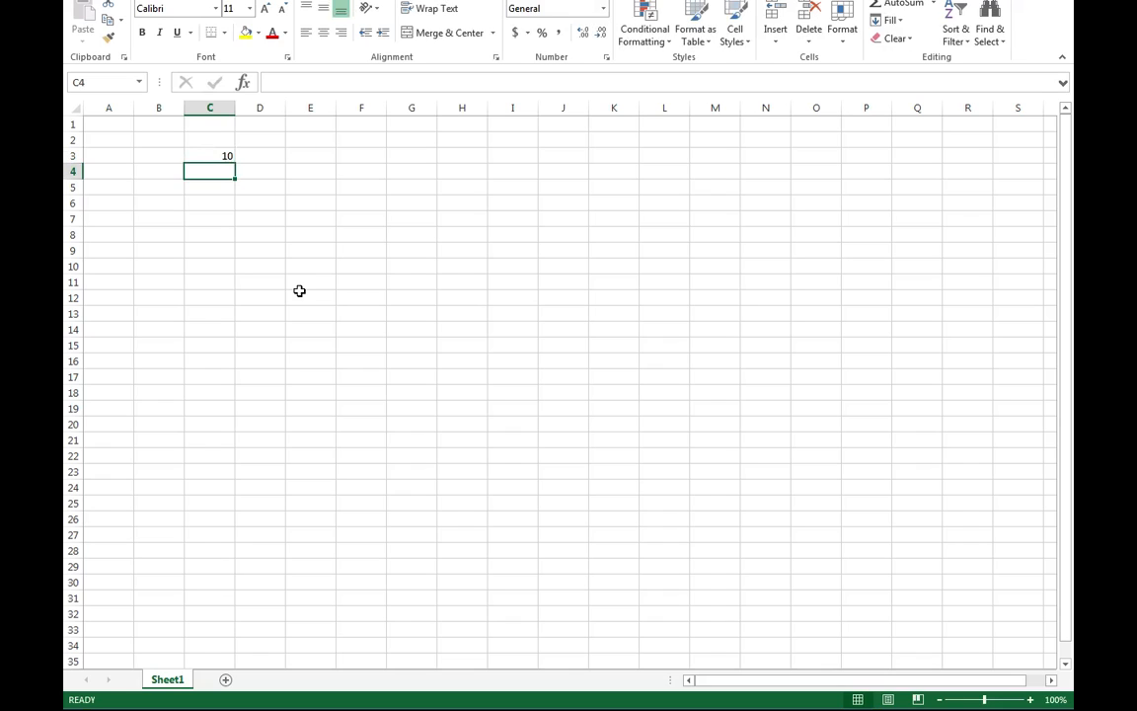
mouse_move(255, 235)
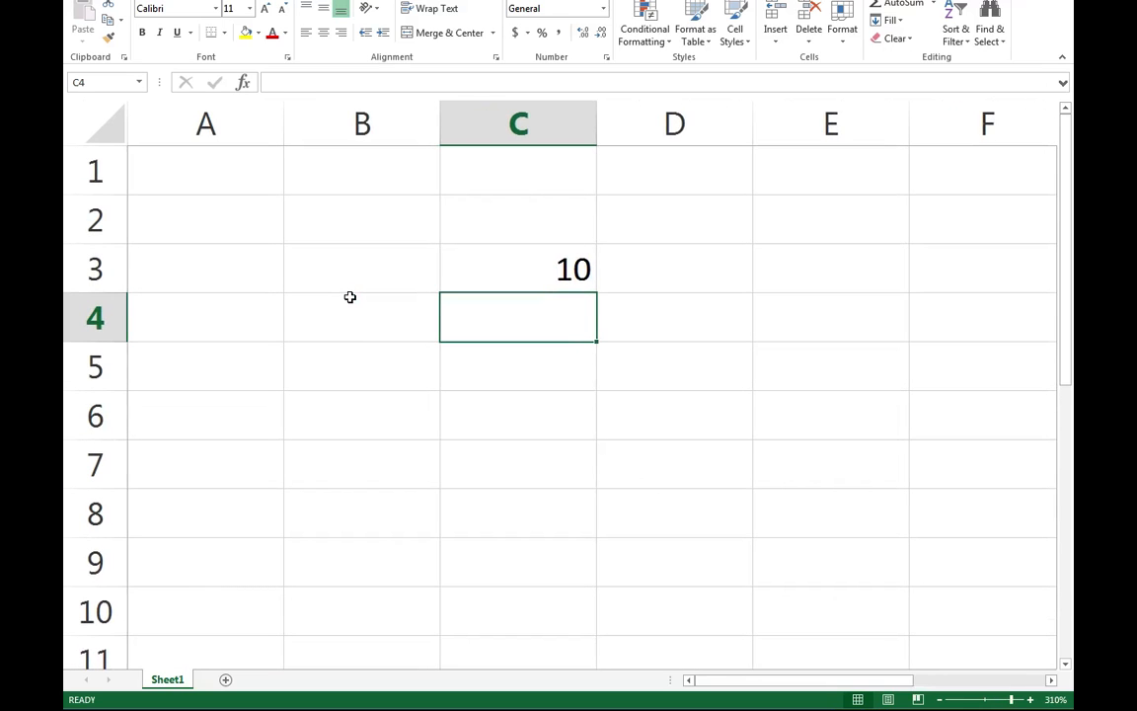
mouse_move(553, 281)
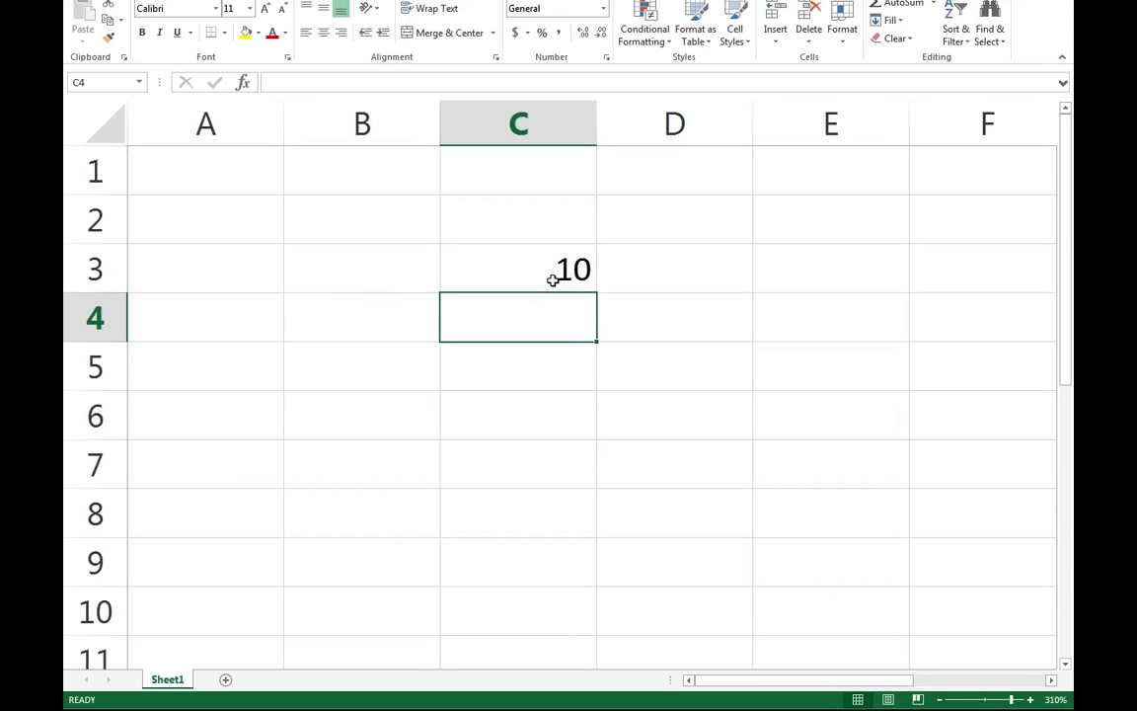
Step: Enter =C3*10 in B4 so it displays 100, then reselect B4 to view the formula
click(351, 327)
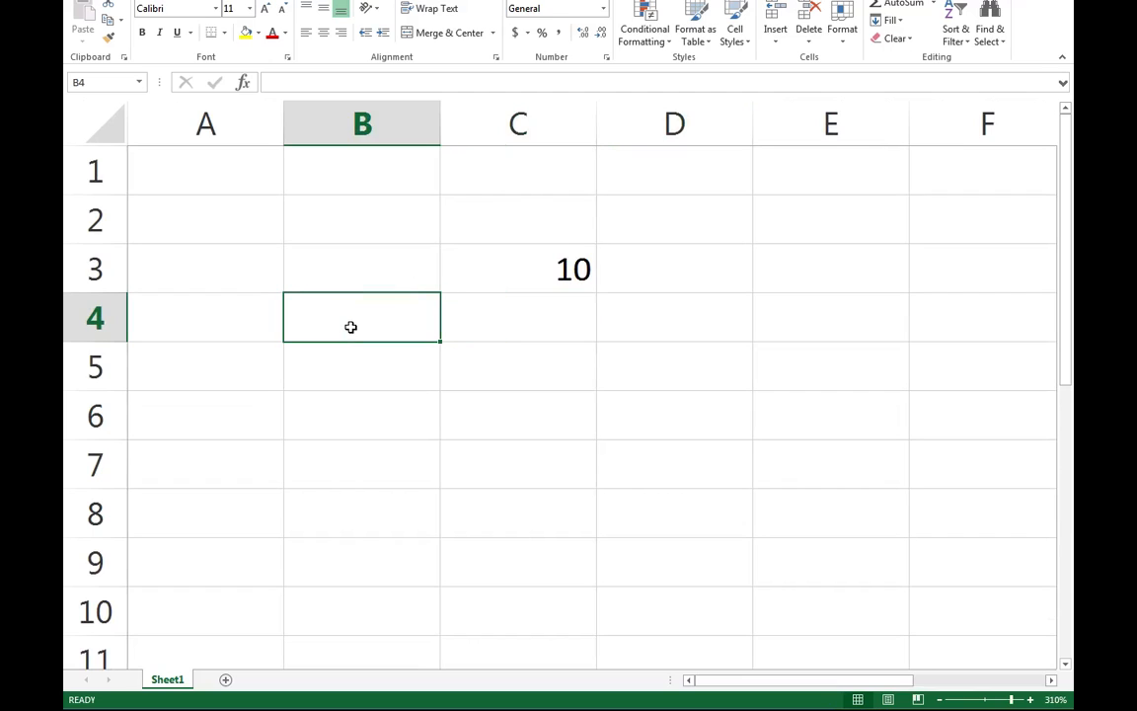
text(=)
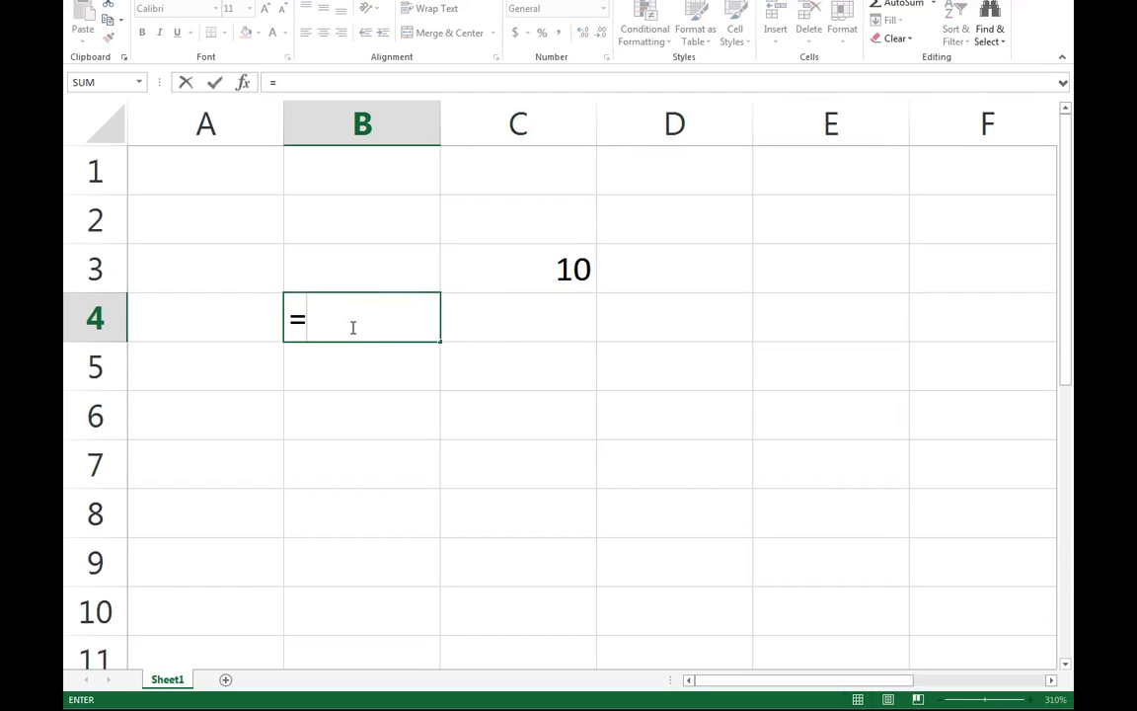
mouse_move(586, 248)
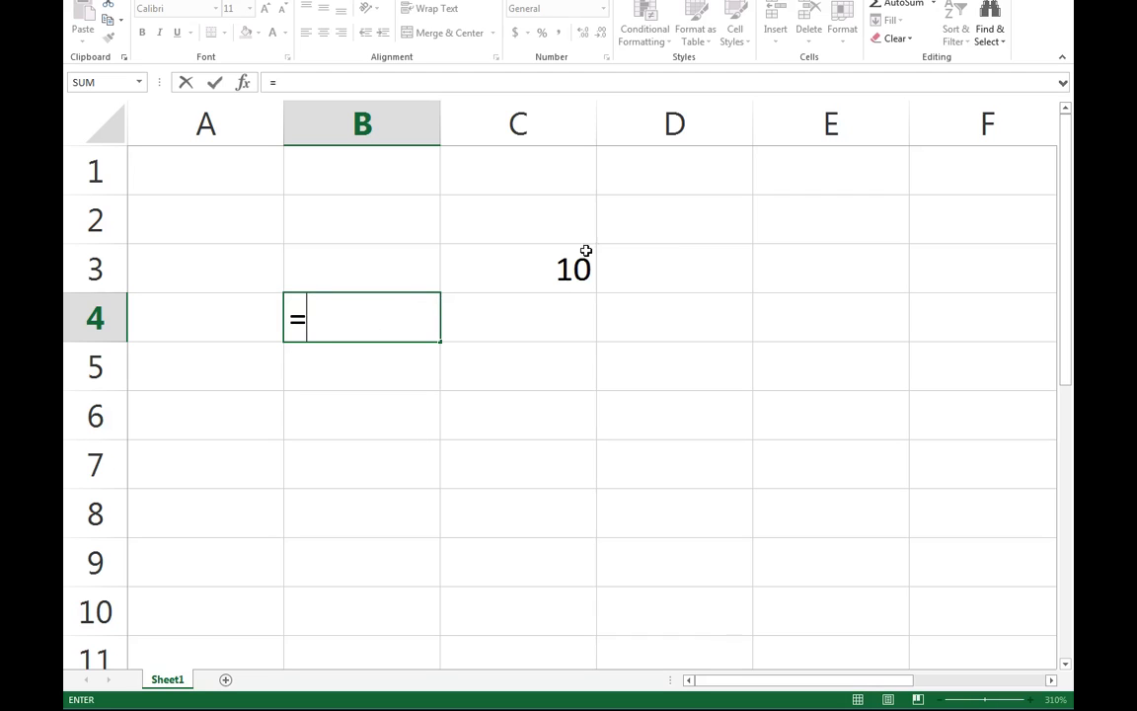
mouse_move(511, 269)
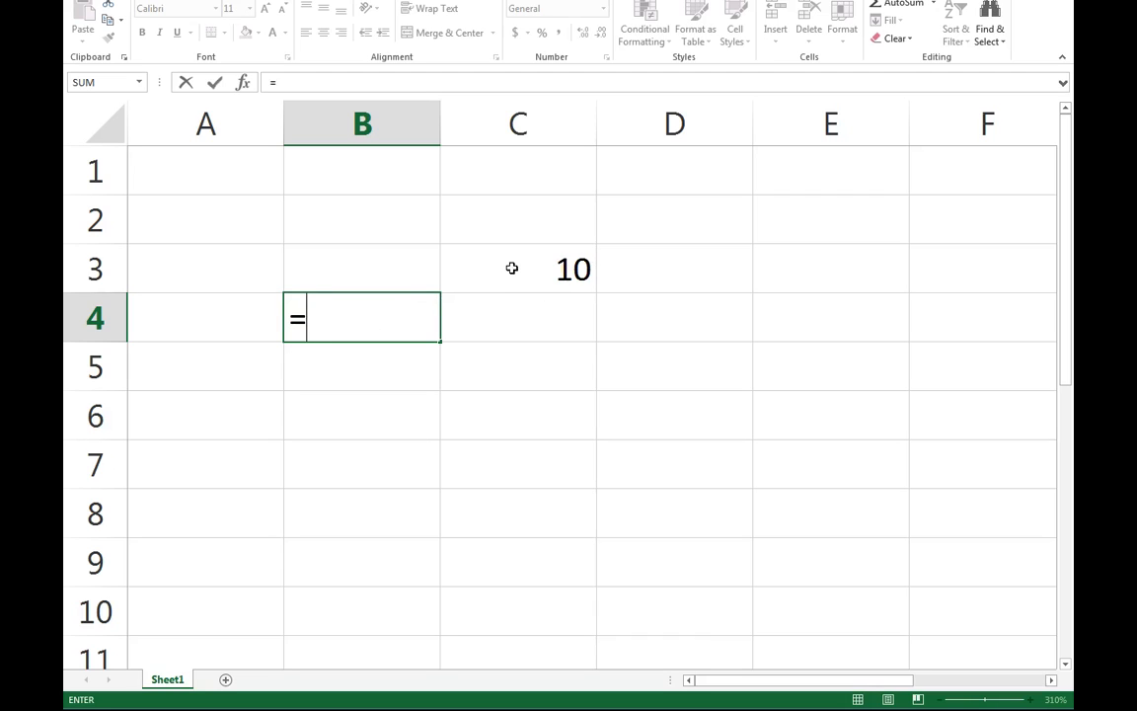
click(517, 269)
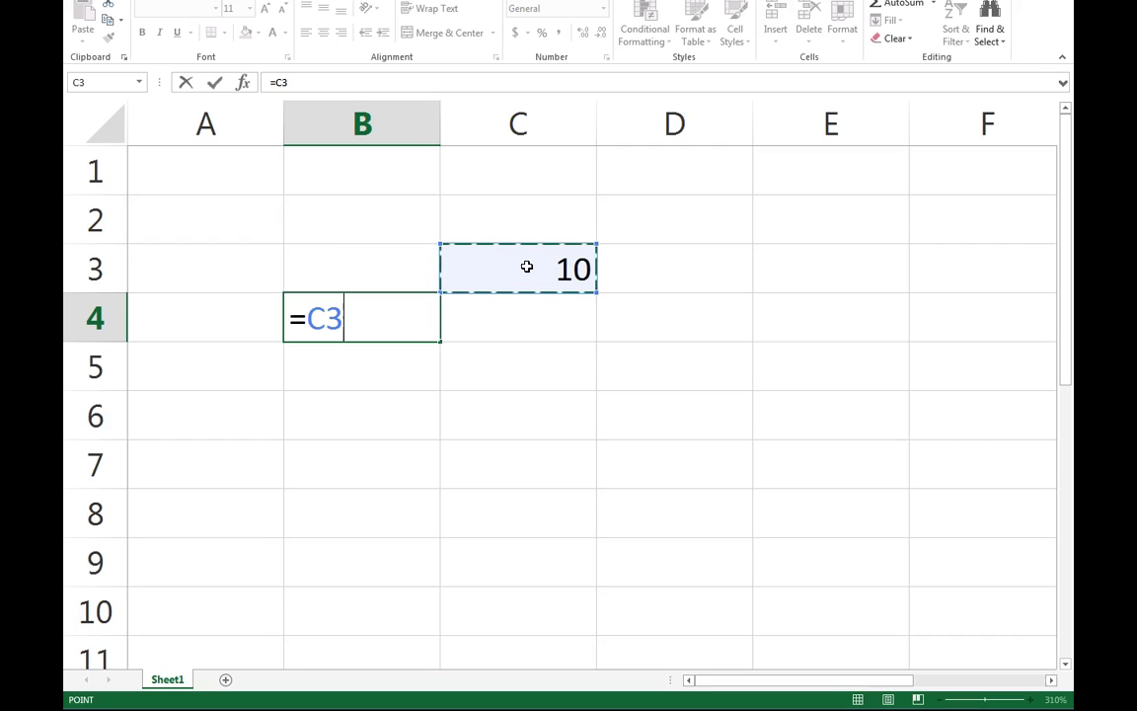
text(*)
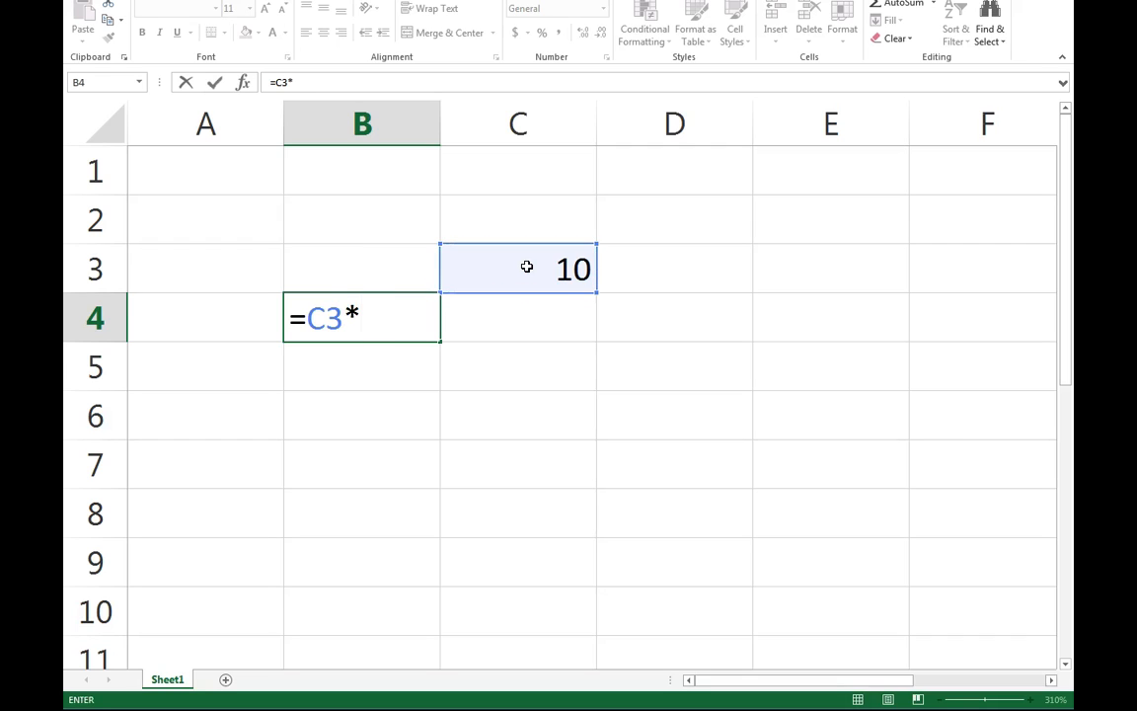
text(10)
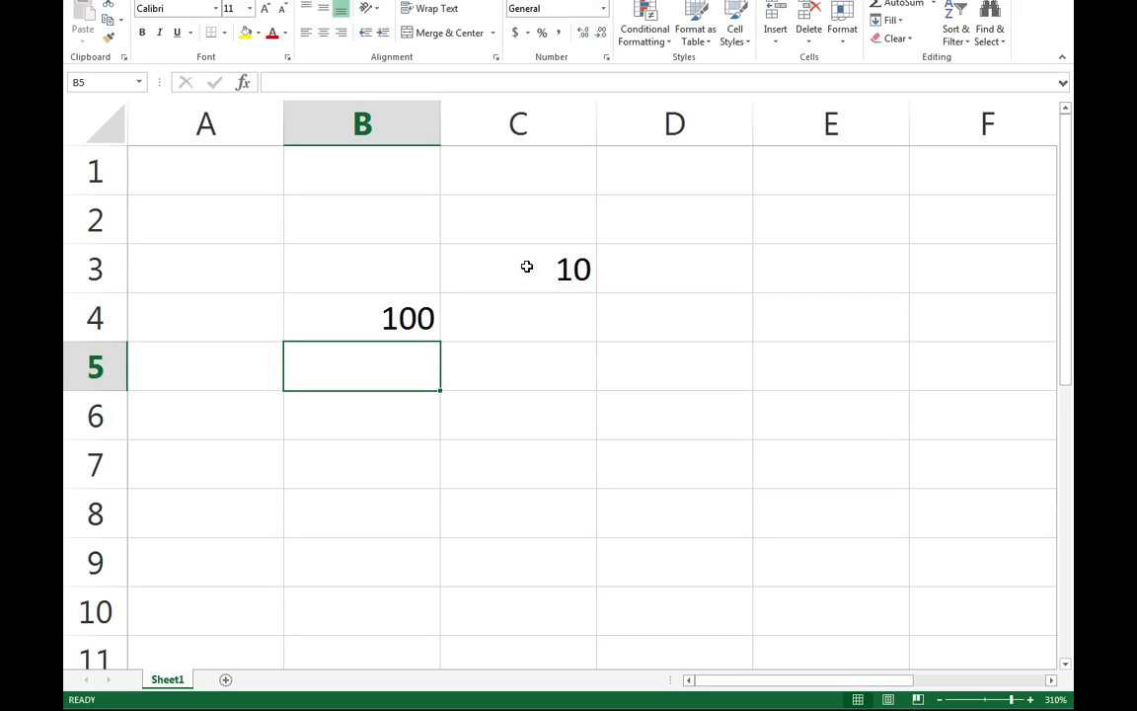
click(360, 316)
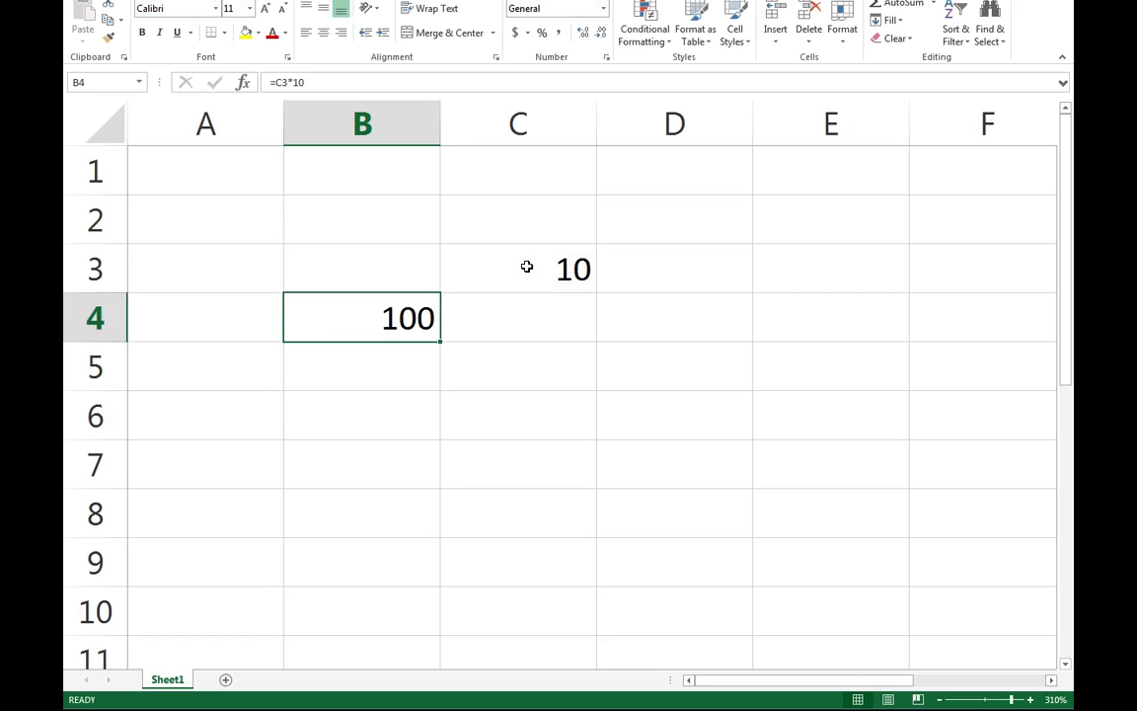
Step: Enter C3*10 as plain text in B4, clear it, and begin a proper formula with =
text(C)
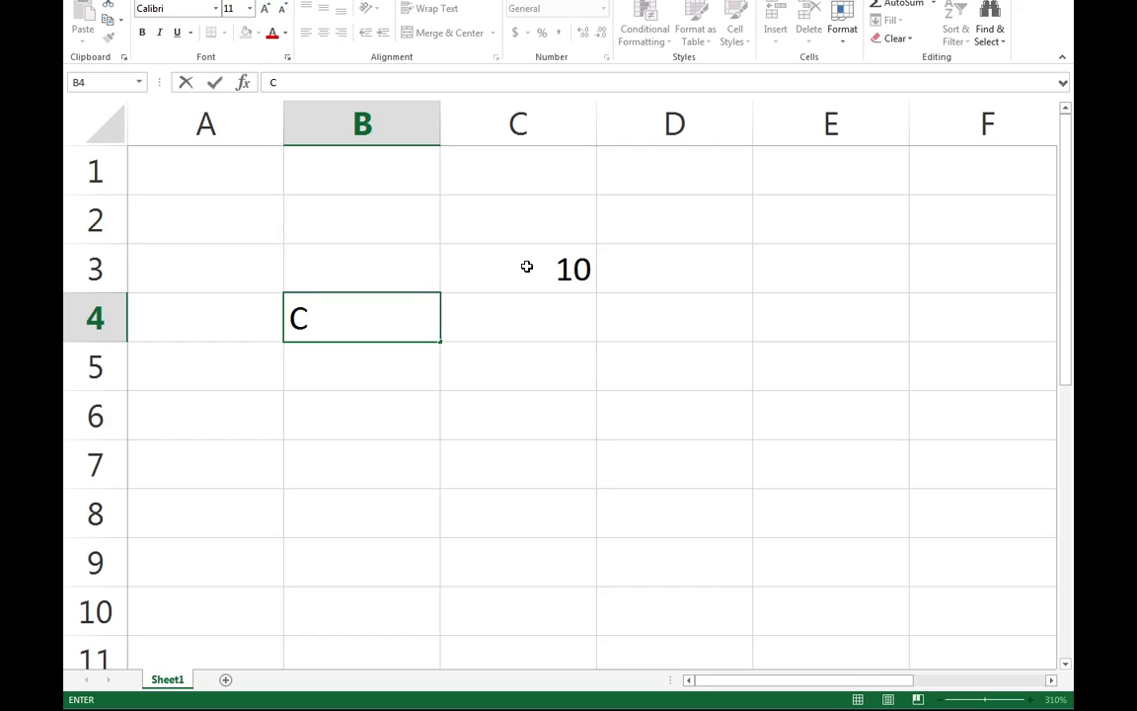
text(3*10)
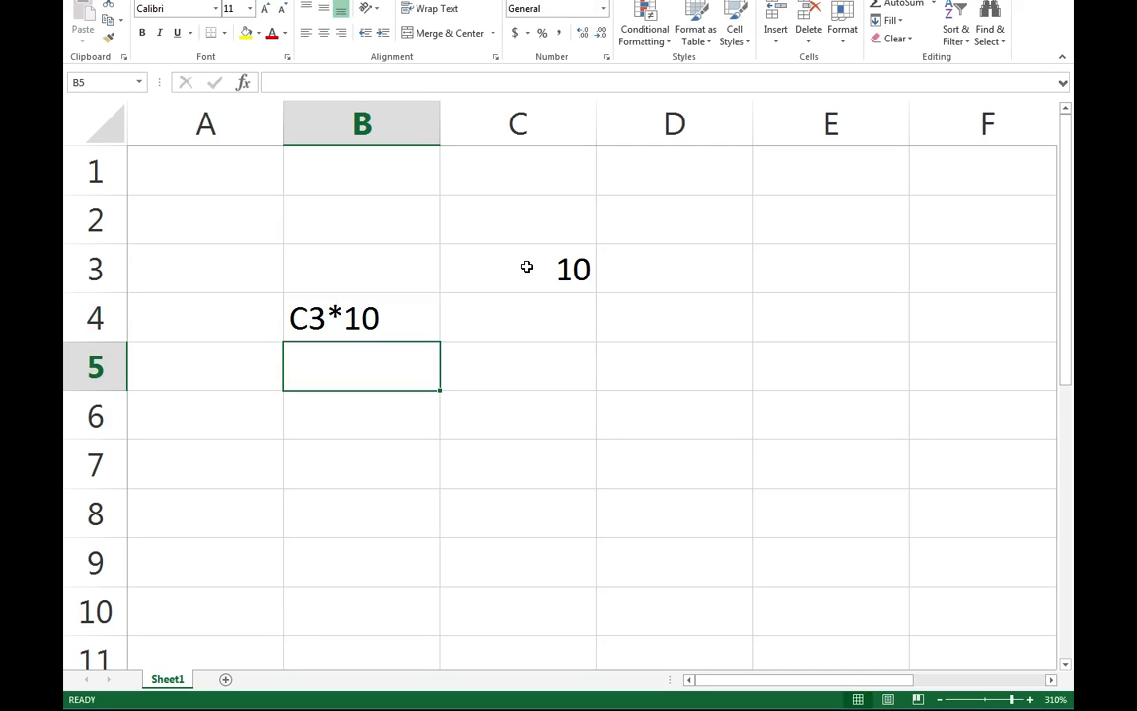
click(359, 316)
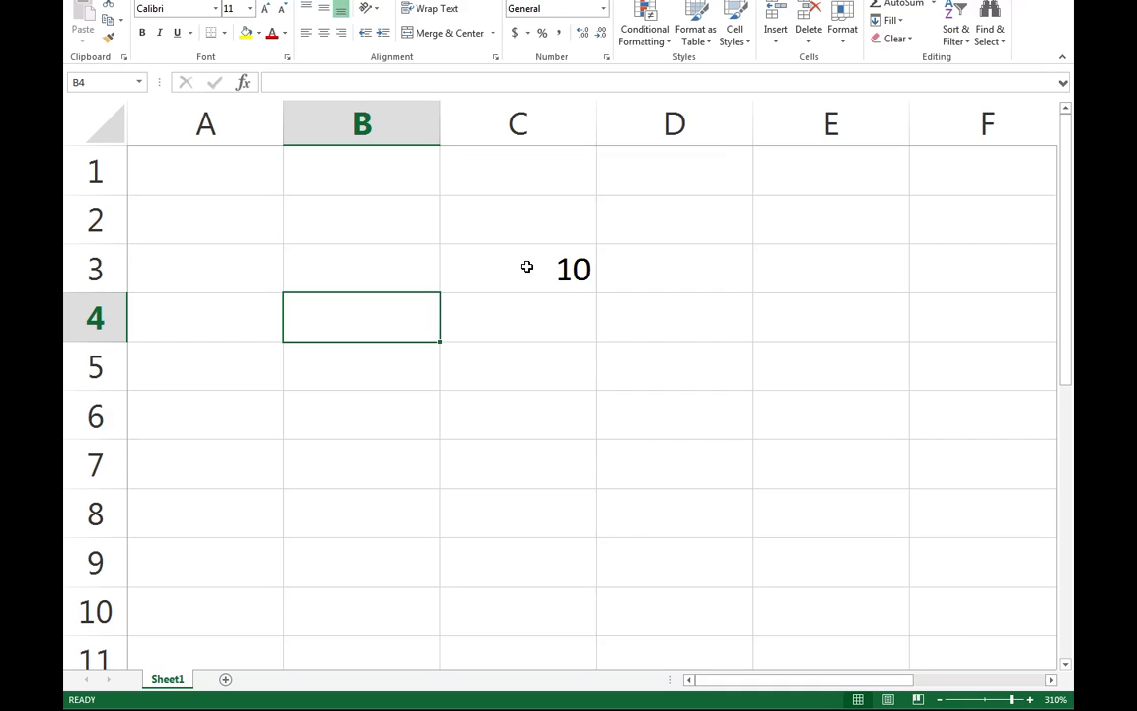
text(=)
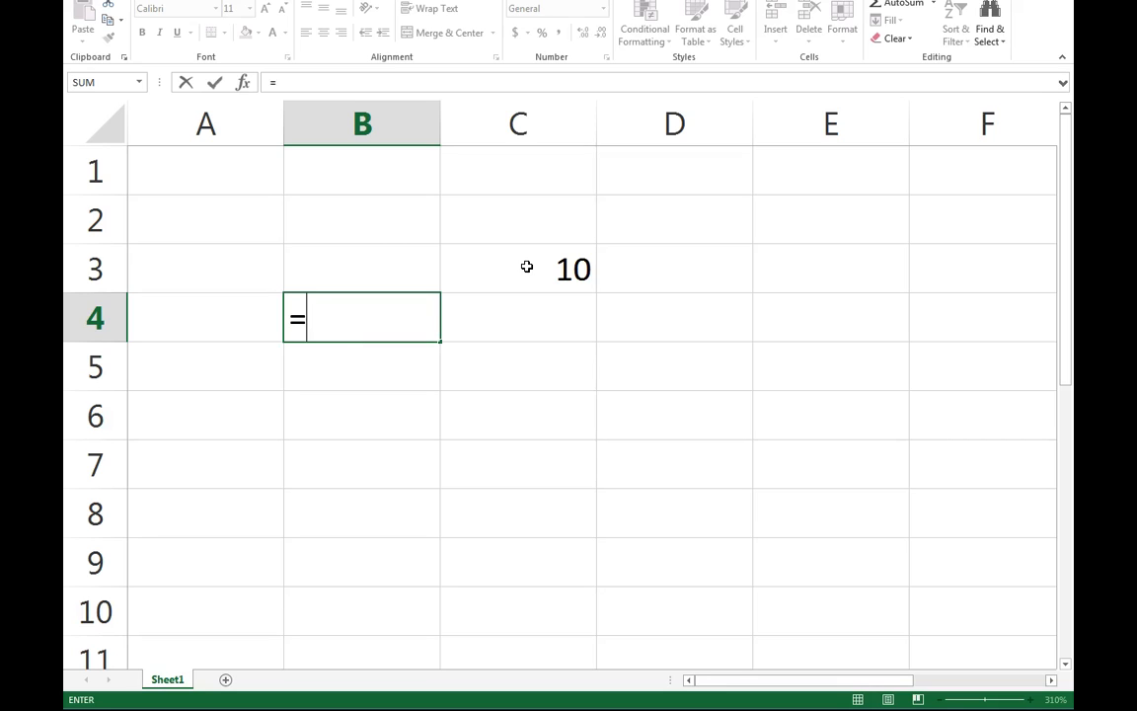
Step: Complete B4's formula by referencing C3 so it again shows 100
click(517, 268)
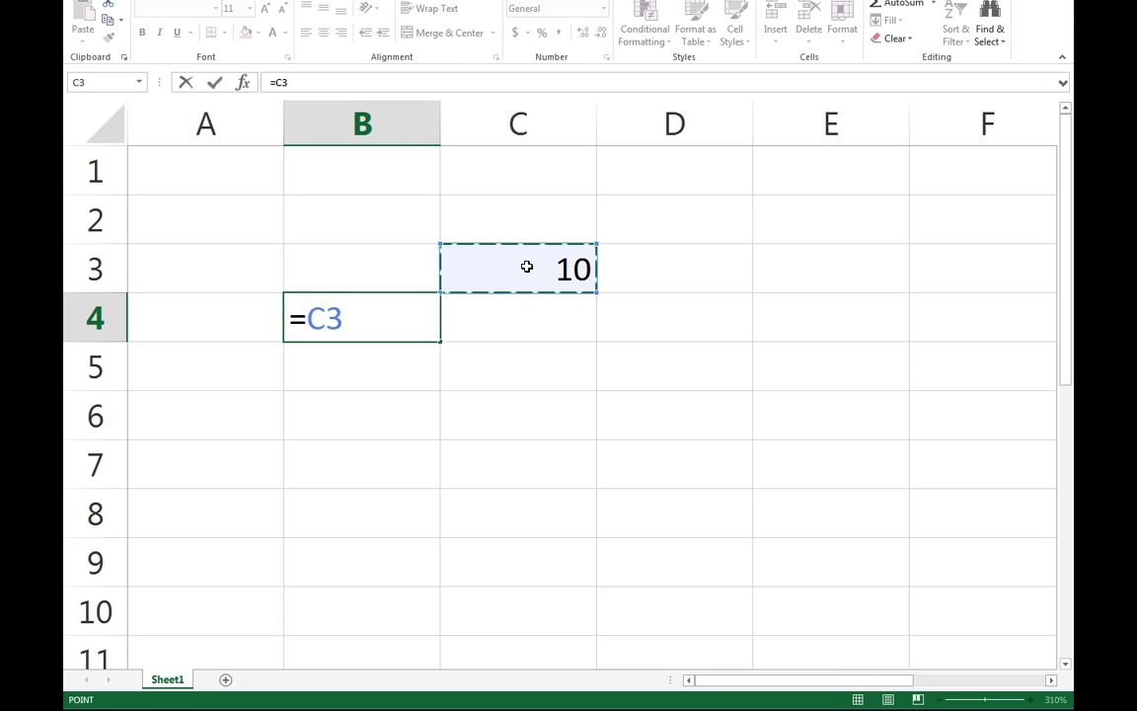
key(Enter)
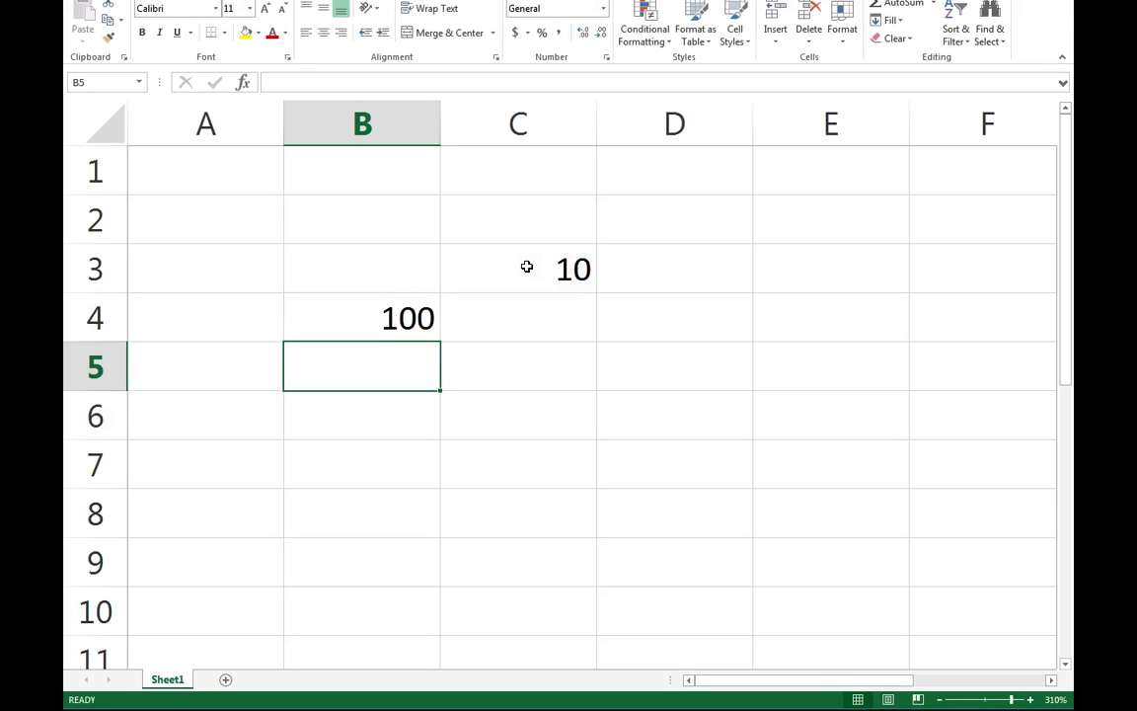
mouse_move(537, 274)
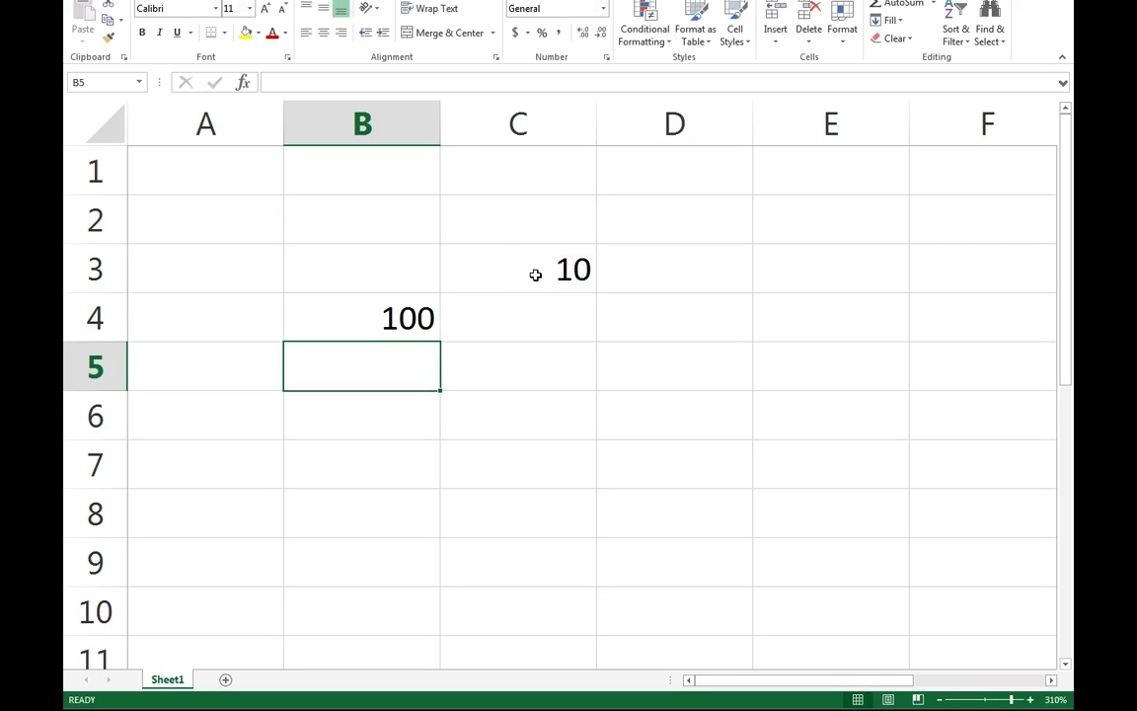
Step: Change C3 to 20 so B4 recalculates to 200, then move to B5
click(517, 269)
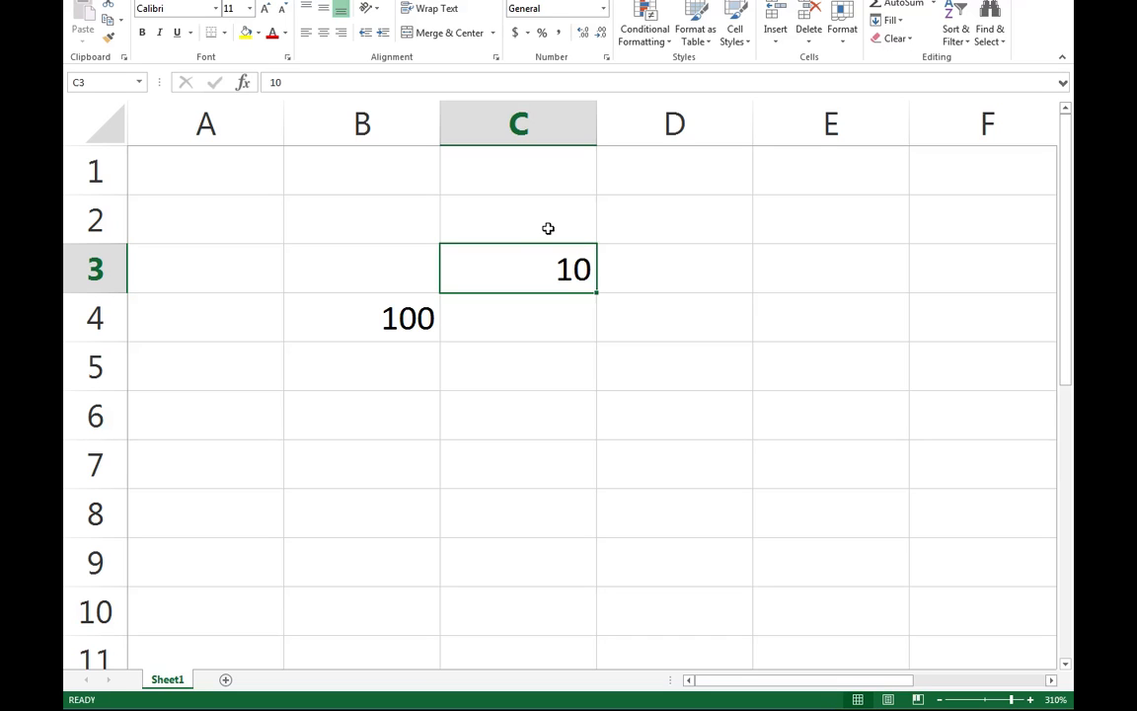
text(20)
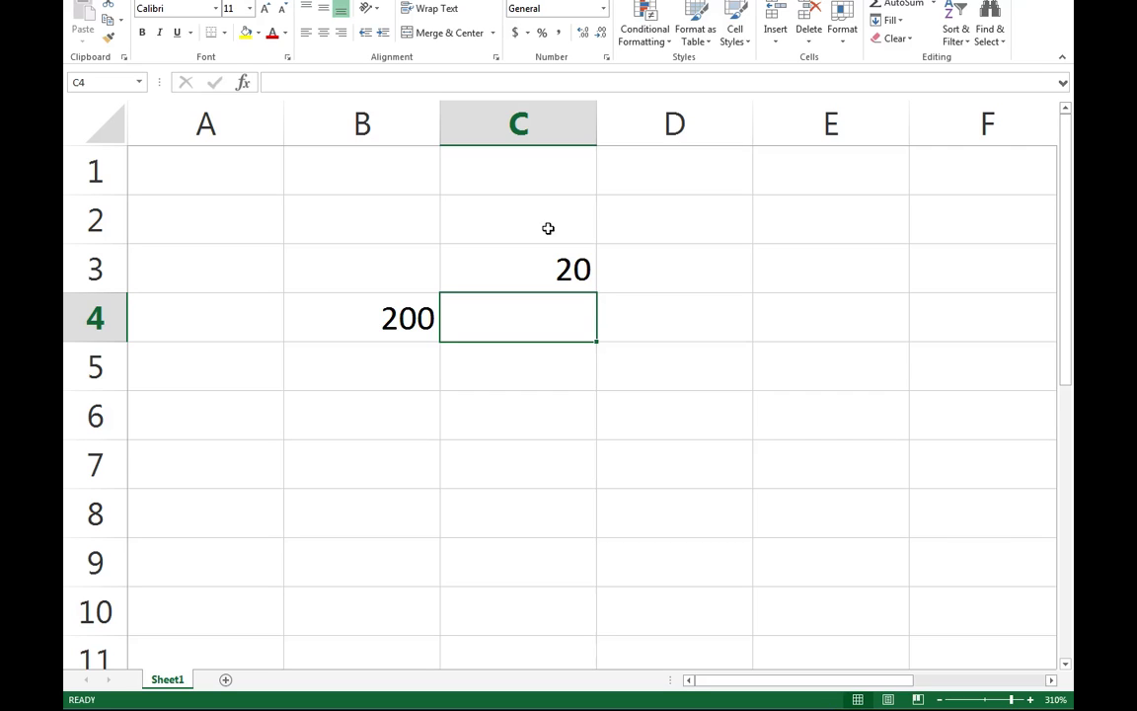
click(361, 316)
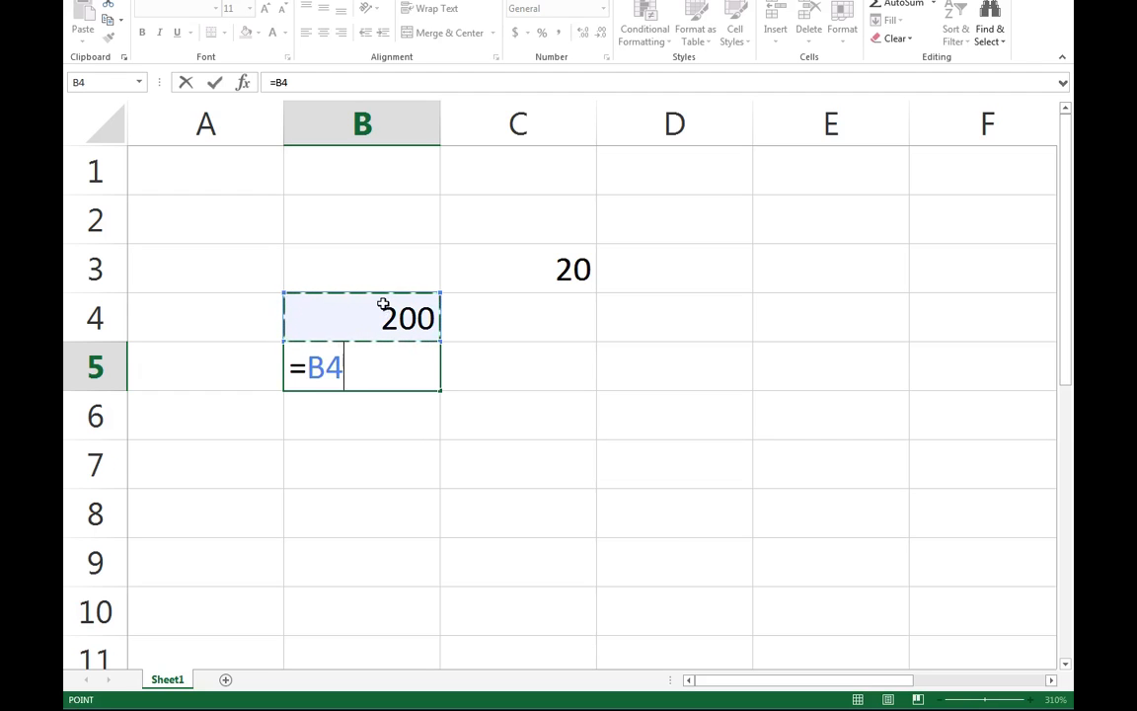
Step: Enter =B4/5 in B5 giving 40 and =B5+30 in B6 giving 70
key(Enter)
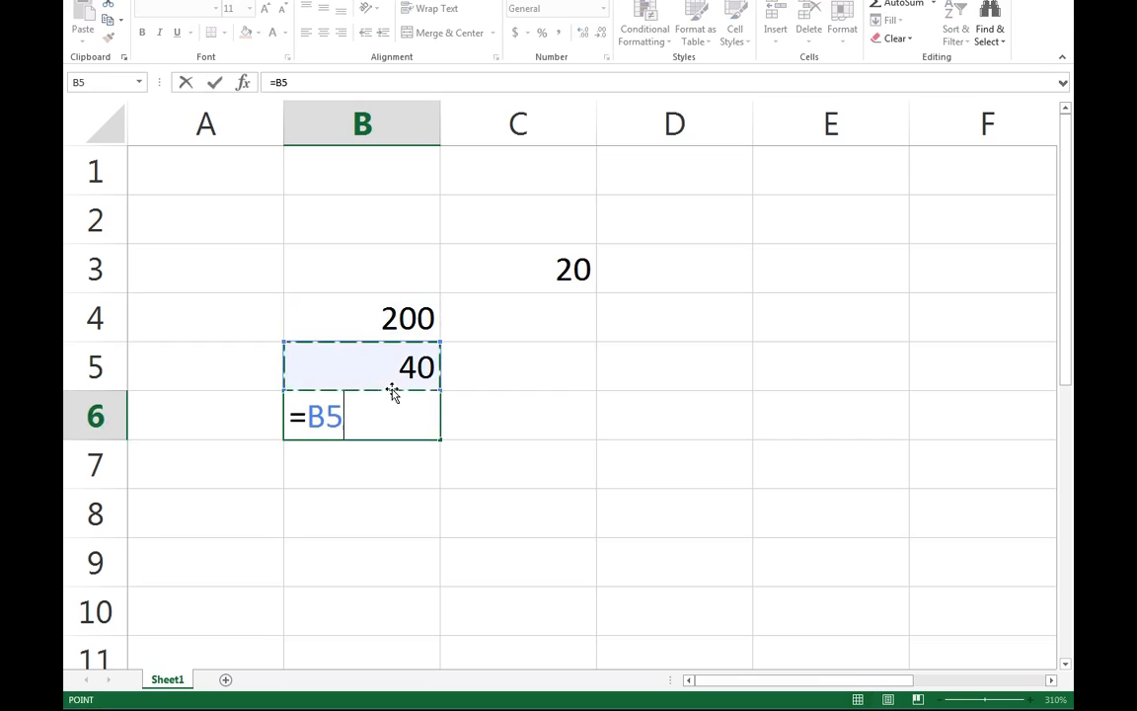
text(+3)
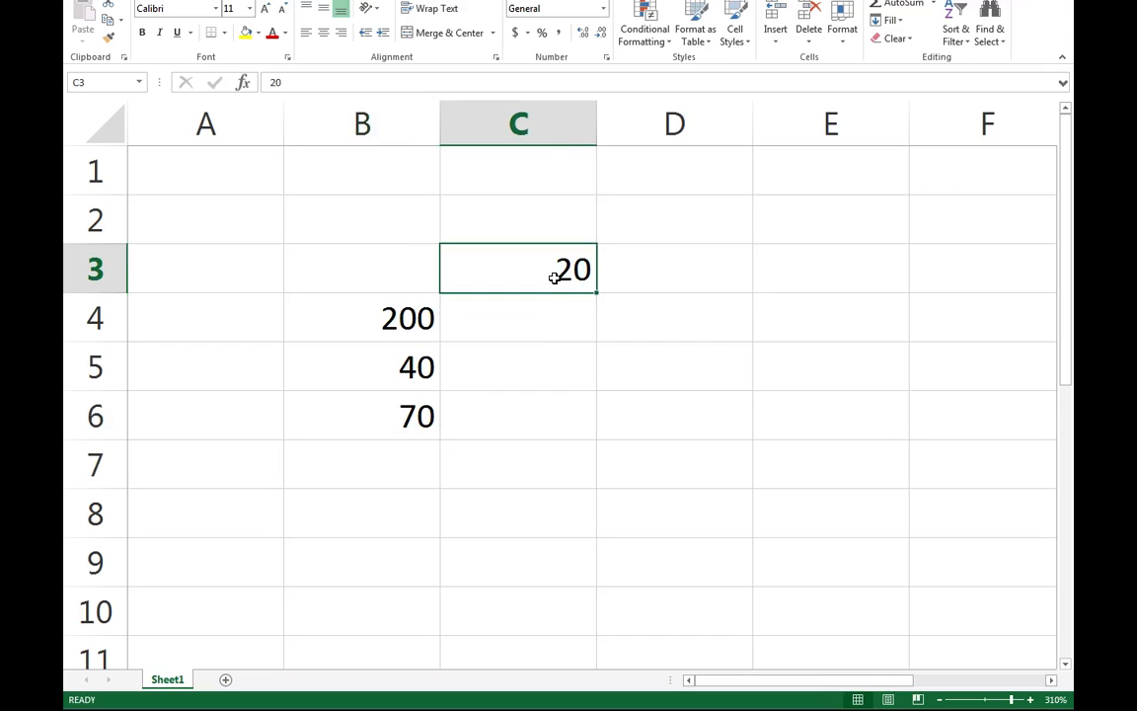
Step: Change C3 to 30 so B4:B6 show 300, 60, 90, then inspect B5, B4 and C3
text(30)
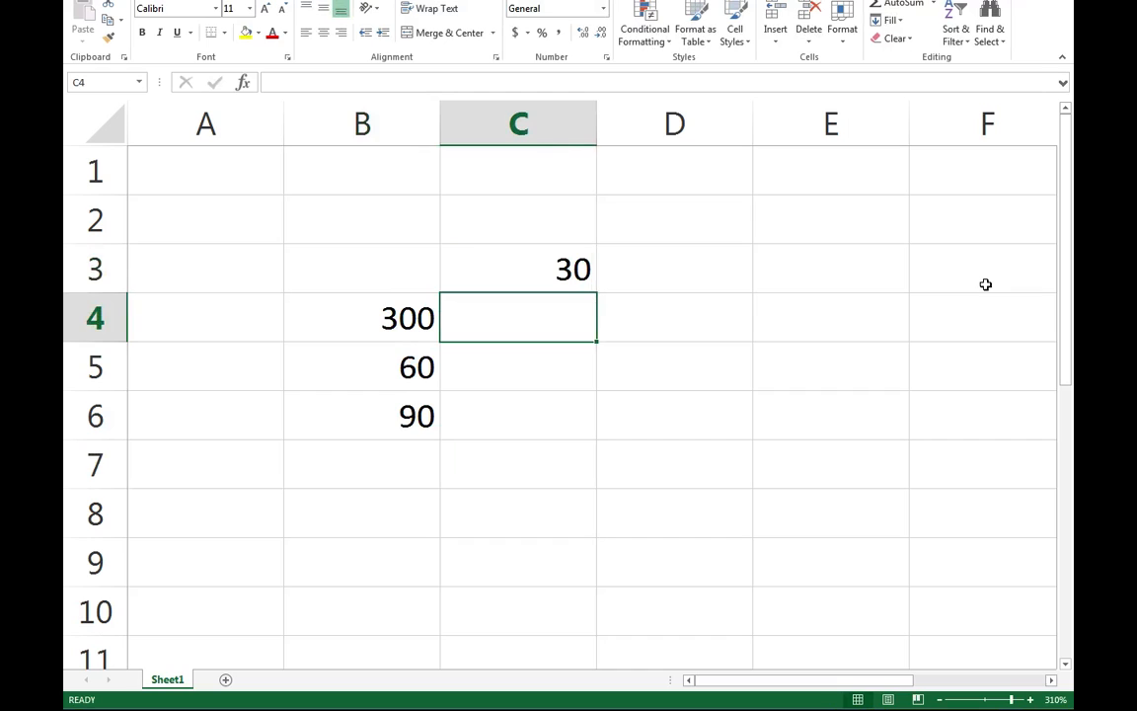
mouse_move(807, 334)
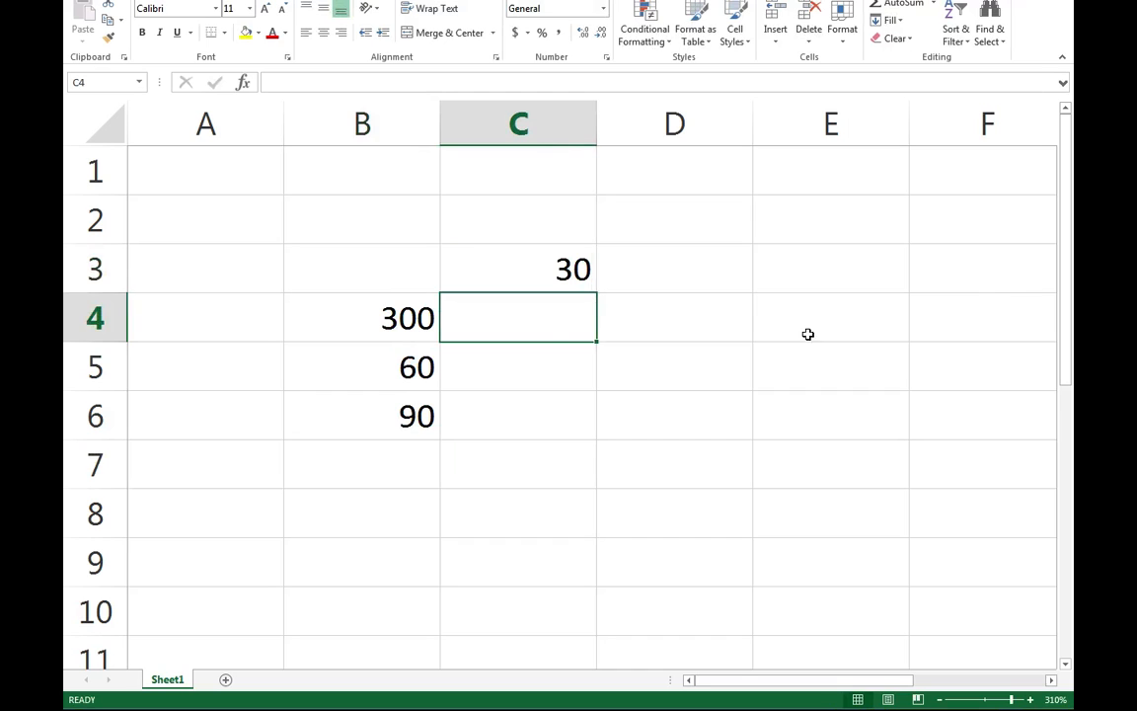
click(361, 365)
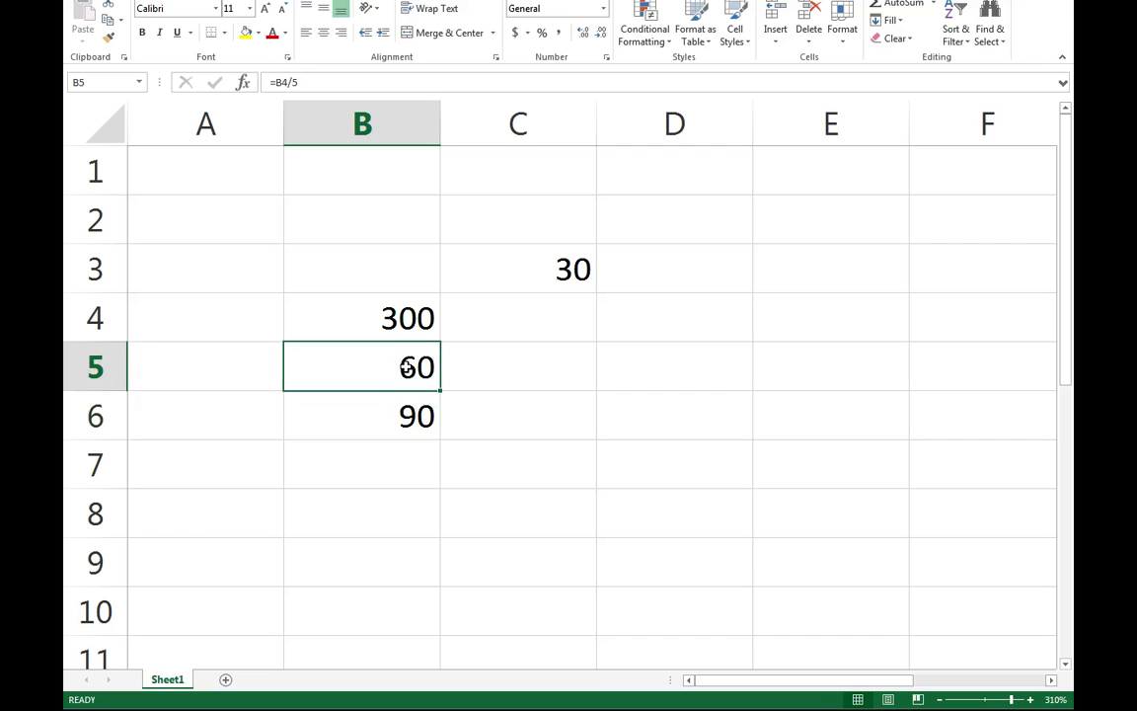
click(362, 316)
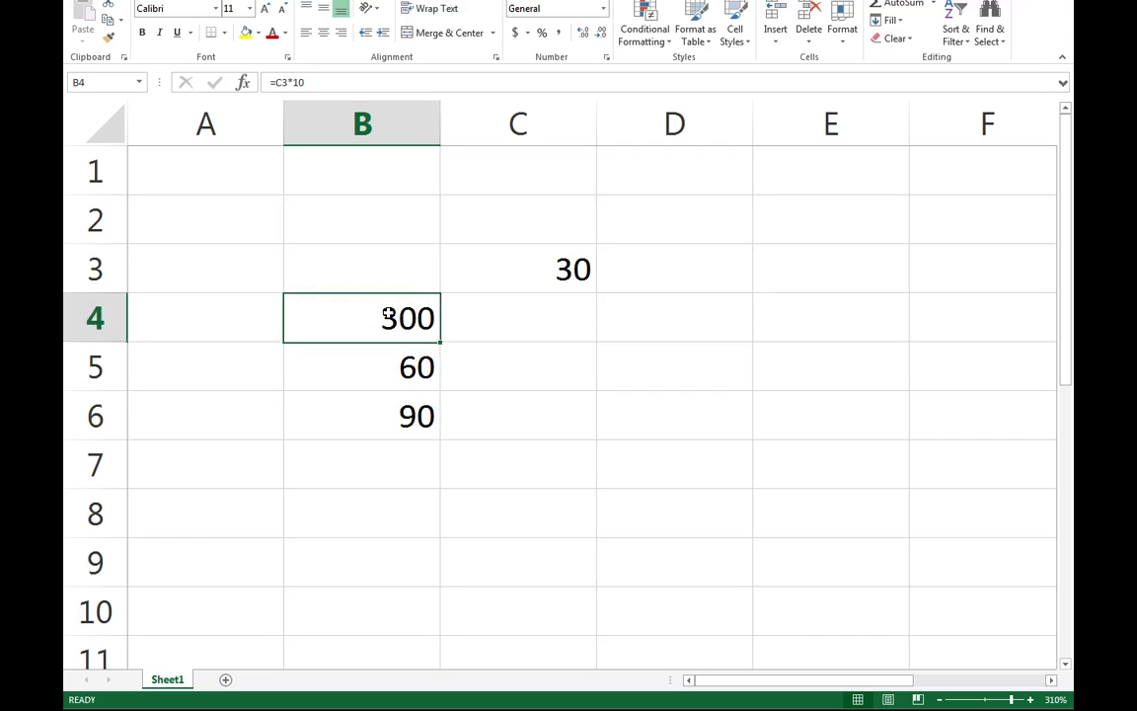
click(537, 268)
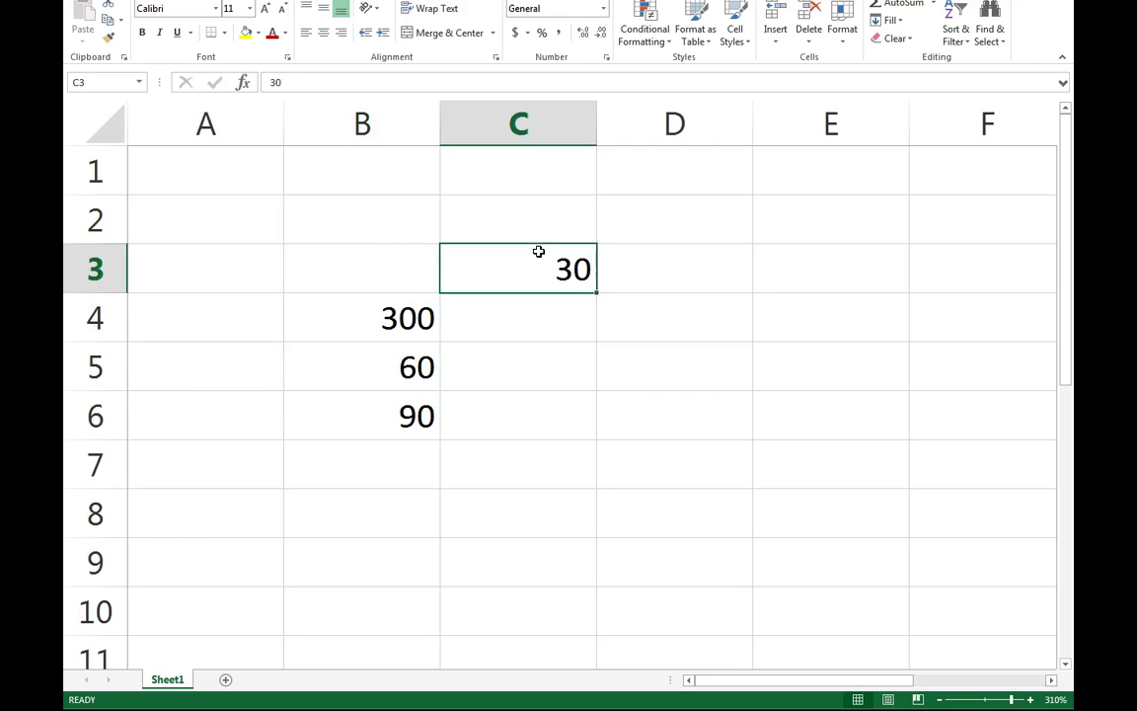